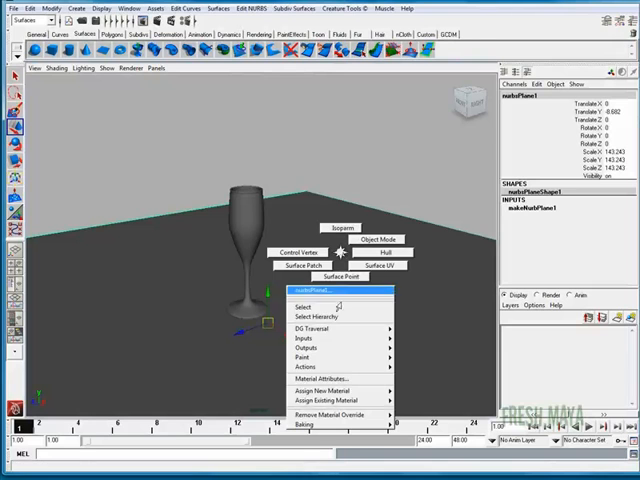
Assign a new Blinn material to the NURBS table plane beneath the glass
{"action": "left_click", "coordinate": [332, 385]}
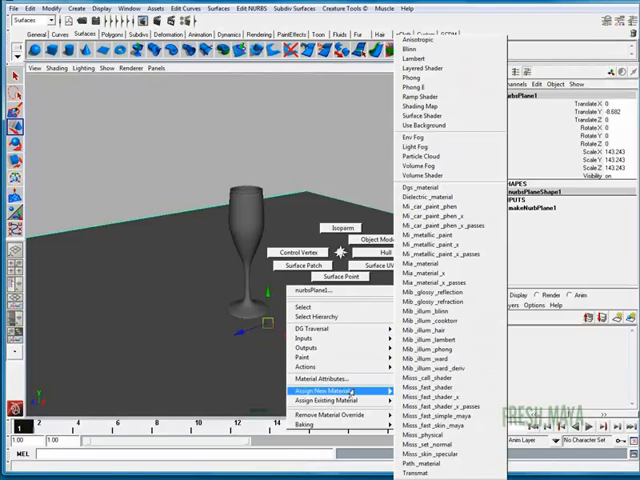
{"action": "mouse_move", "coordinate": [424, 125]}
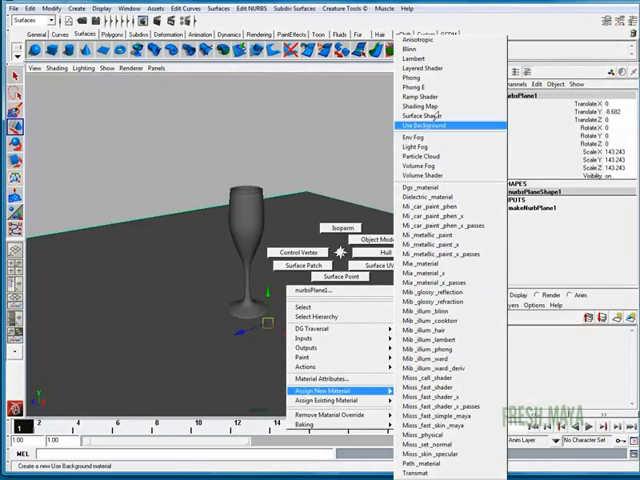
{"action": "left_click", "coordinate": [428, 52]}
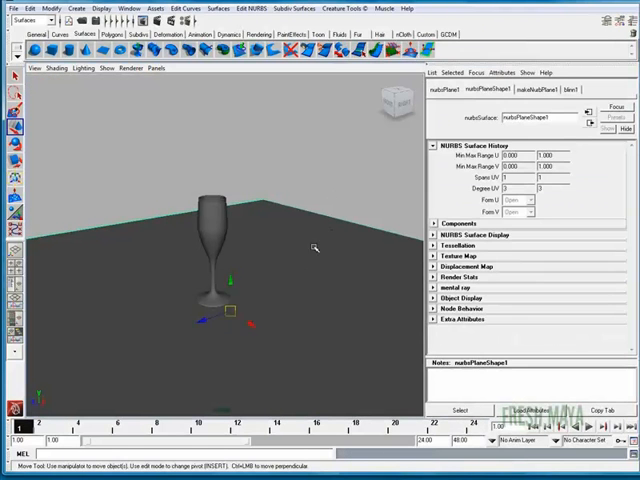
{"action": "mouse_move", "coordinate": [210, 227]}
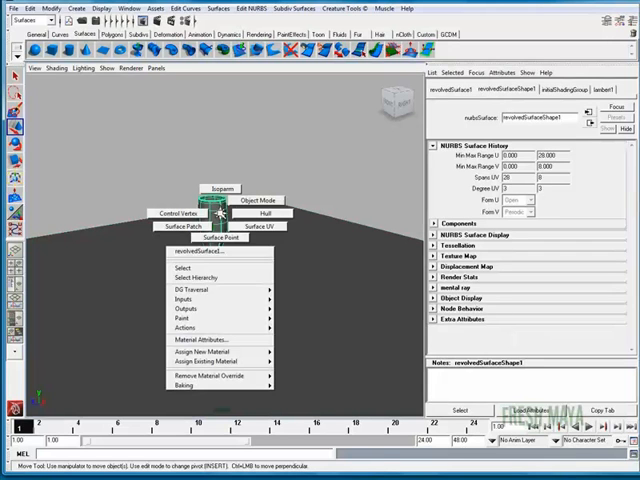
Assign a new mia_material to the champagne glass and show its settings
{"action": "left_click", "coordinate": [199, 351]}
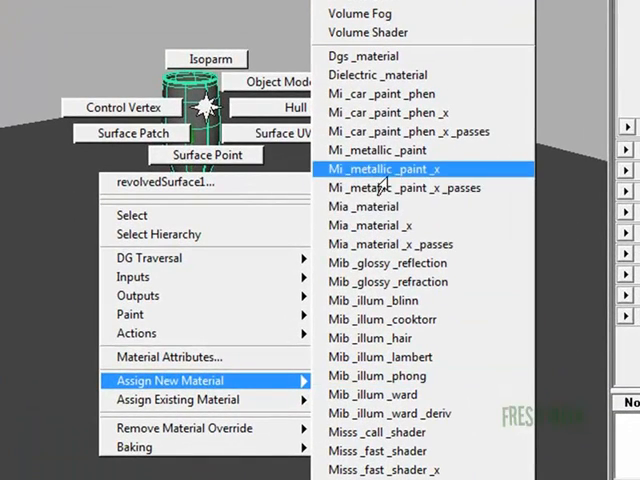
{"action": "mouse_move", "coordinate": [355, 207]}
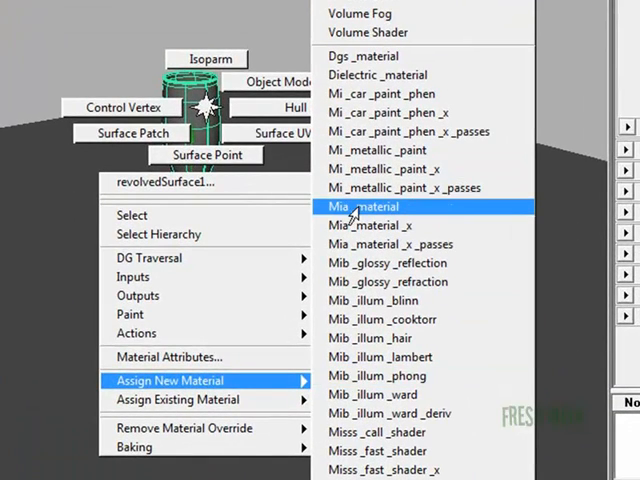
{"action": "left_click", "coordinate": [364, 206]}
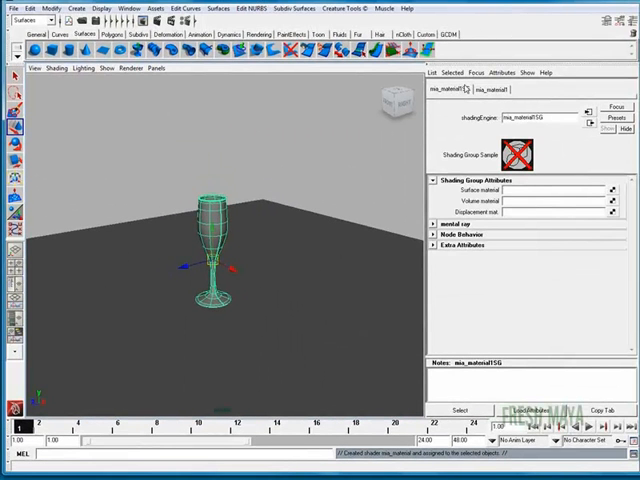
{"action": "left_click", "coordinate": [487, 95]}
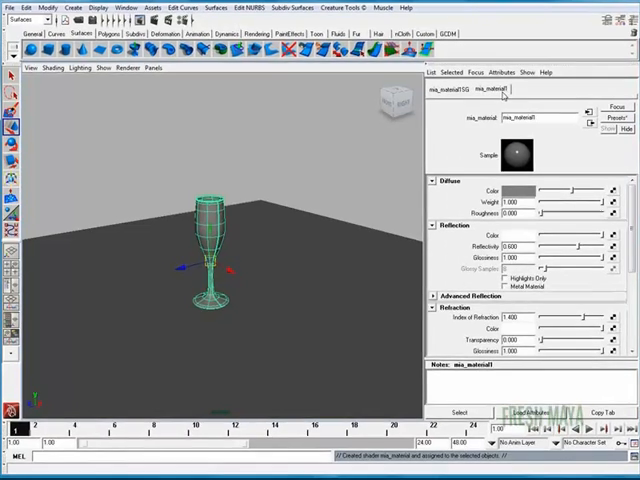
{"action": "mouse_move", "coordinate": [589, 124]}
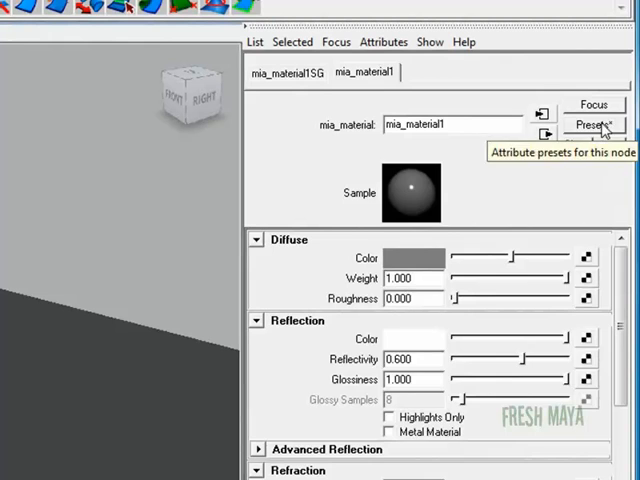
Replace mia_material1 with the GlassThick preset look
{"action": "left_click", "coordinate": [594, 124]}
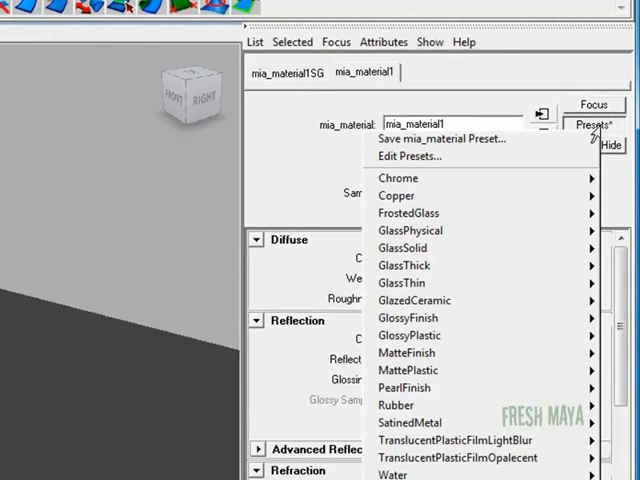
{"action": "mouse_move", "coordinate": [416, 265]}
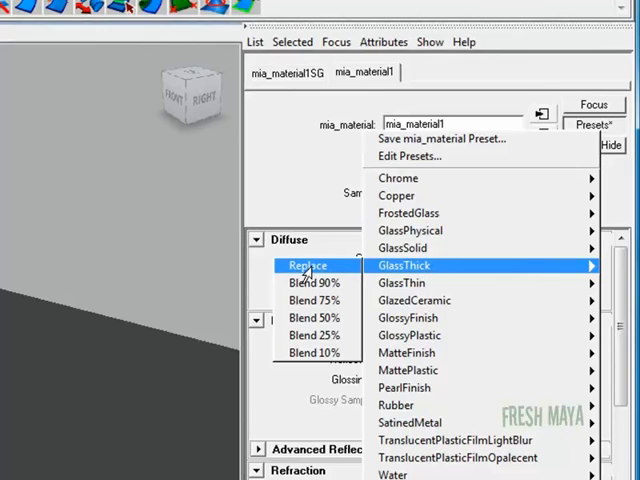
{"action": "left_click", "coordinate": [404, 265]}
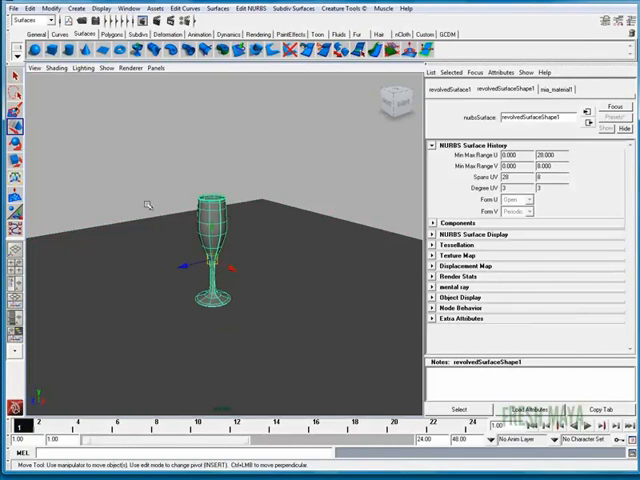
{"action": "mouse_move", "coordinate": [250, 196]}
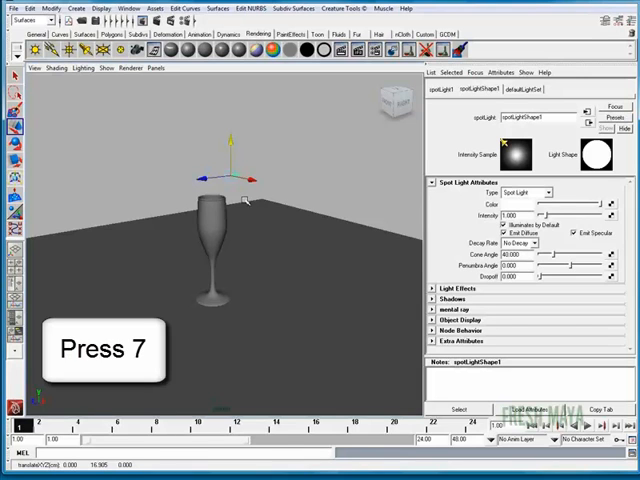
Show the scene lit only by its lights and aim the spotlight at the glass with its manipulator
{"action": "key", "text": "7"}
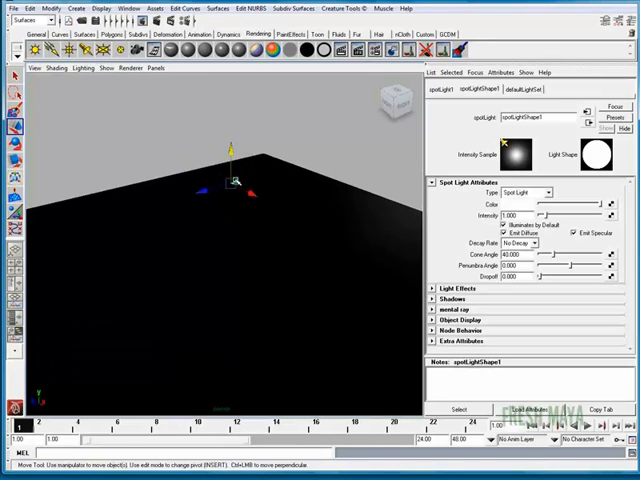
{"action": "key", "text": "t"}
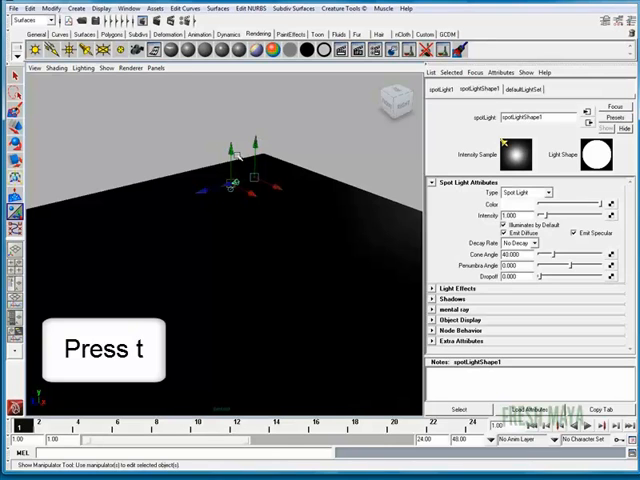
{"action": "key", "text": "t"}
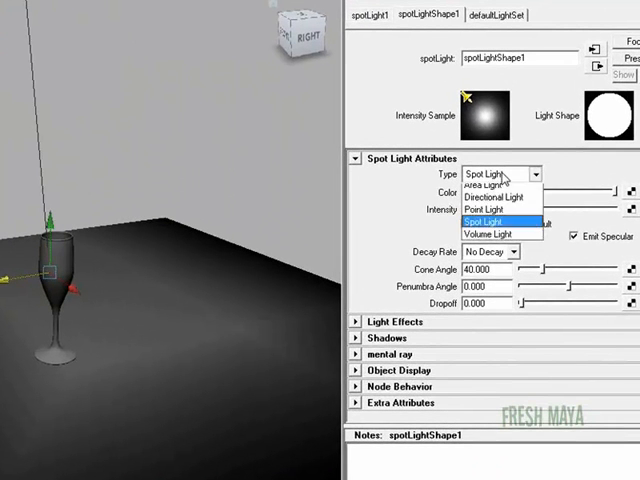
Set spotLightShape1 to linear decay with intensity 250, keeping it a spot light
{"action": "left_click", "coordinate": [497, 222]}
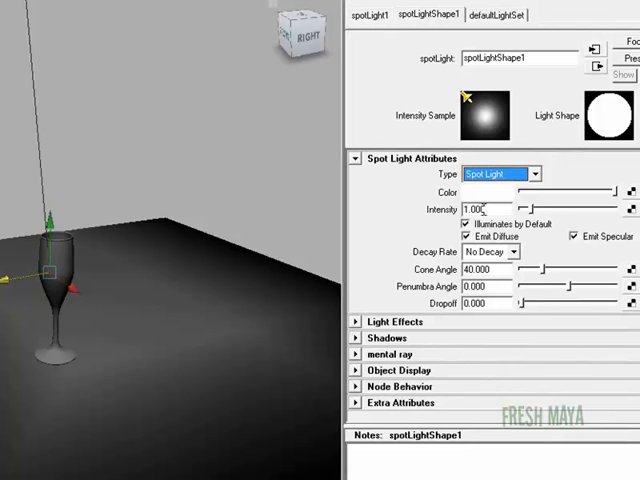
{"action": "left_click", "coordinate": [491, 251]}
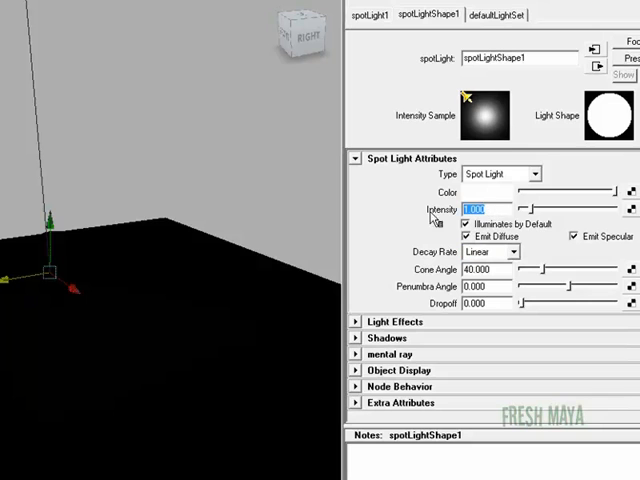
{"action": "type", "text": "200"}
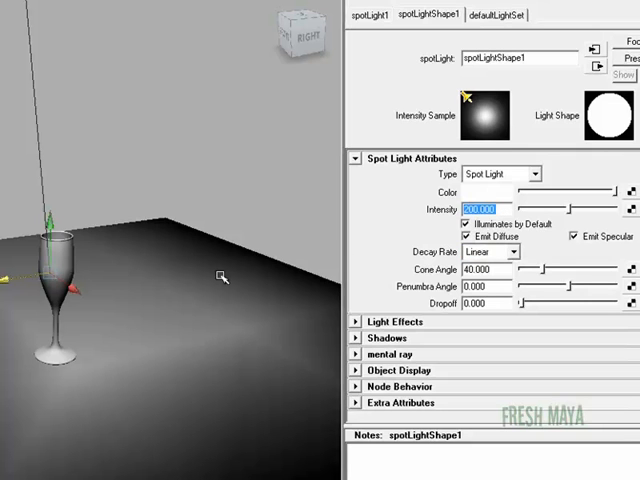
{"action": "type", "text": "30"}
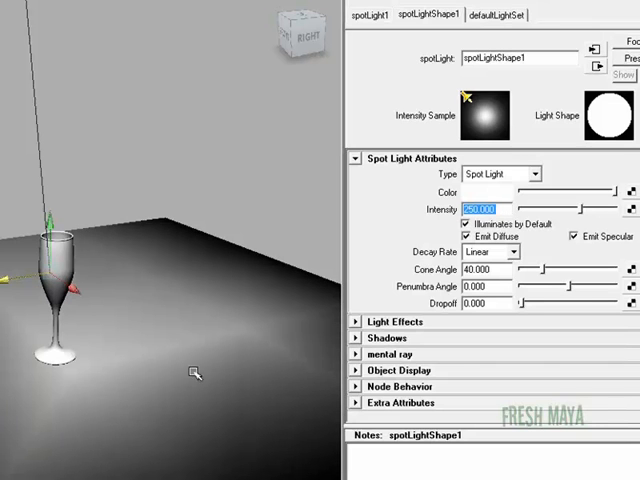
{"action": "mouse_move", "coordinate": [88, 259]}
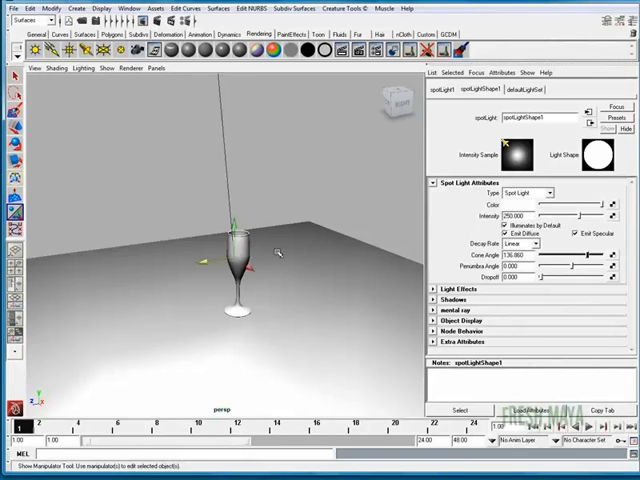
{"action": "mouse_move", "coordinate": [527, 305]}
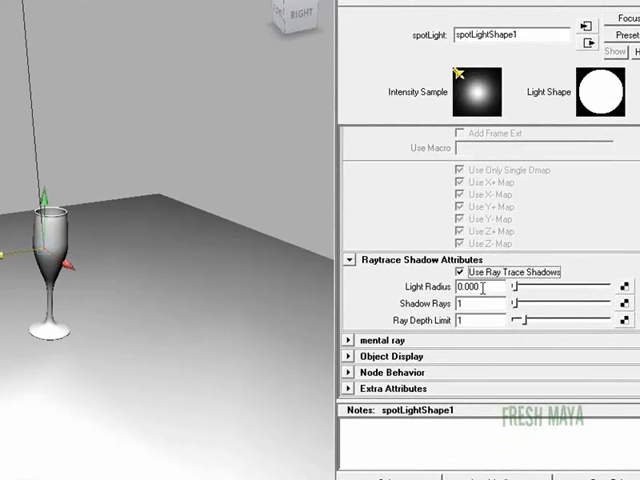
Set the spotlight's raytraced shadow Light Radius to 2 for soft shadows
{"action": "type", "text": "2"}
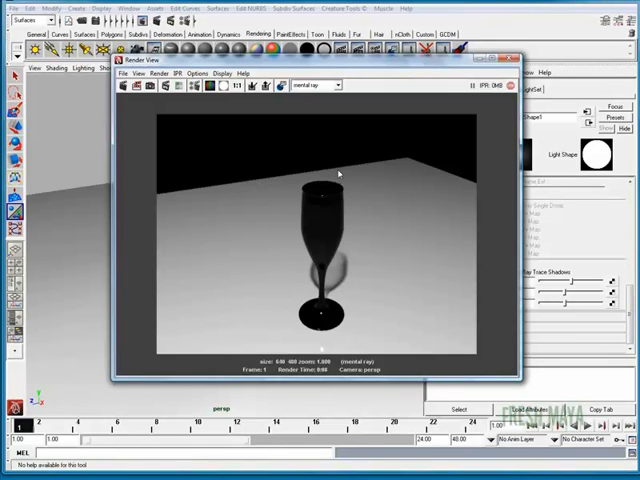
{"action": "mouse_move", "coordinate": [316, 207]}
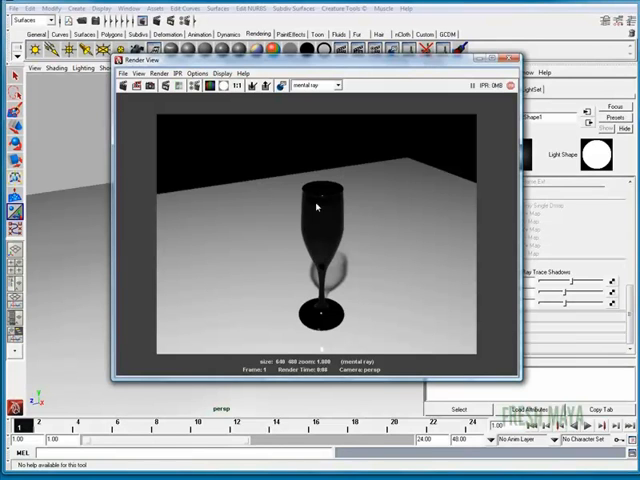
{"action": "mouse_move", "coordinate": [315, 315]}
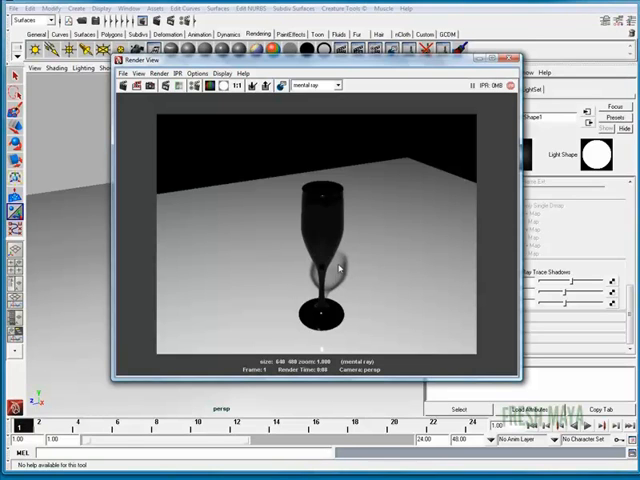
{"action": "mouse_move", "coordinate": [335, 277]}
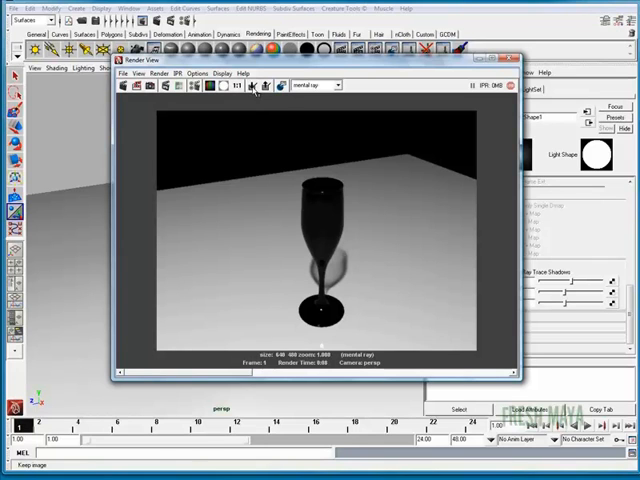
{"action": "mouse_move", "coordinate": [245, 83]}
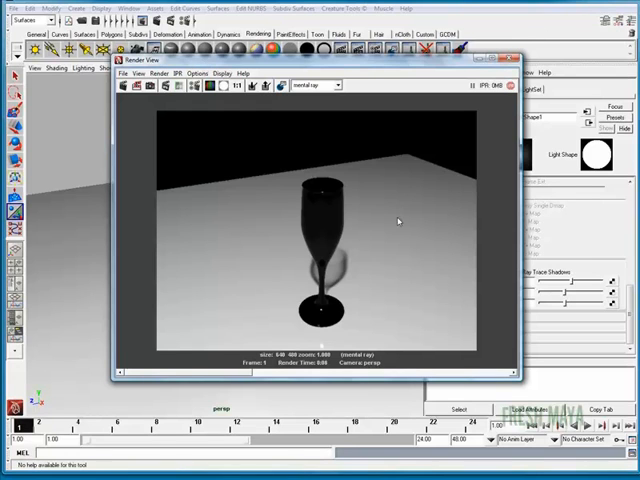
{"action": "mouse_move", "coordinate": [313, 237]}
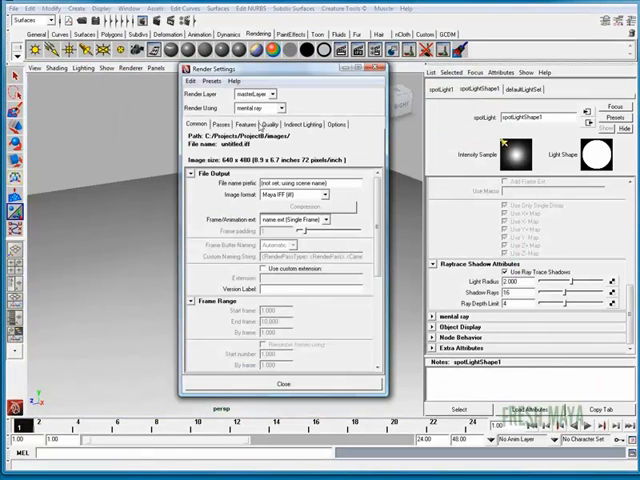
Set mental ray's Quality Preset to Production and close Render Settings
{"action": "left_click", "coordinate": [265, 125]}
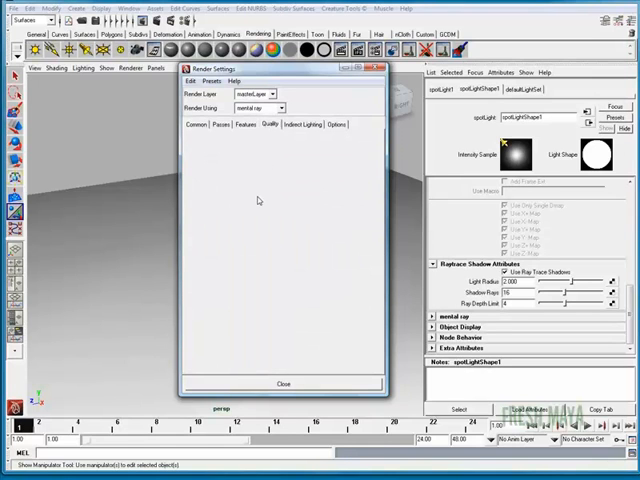
{"action": "left_click", "coordinate": [266, 124]}
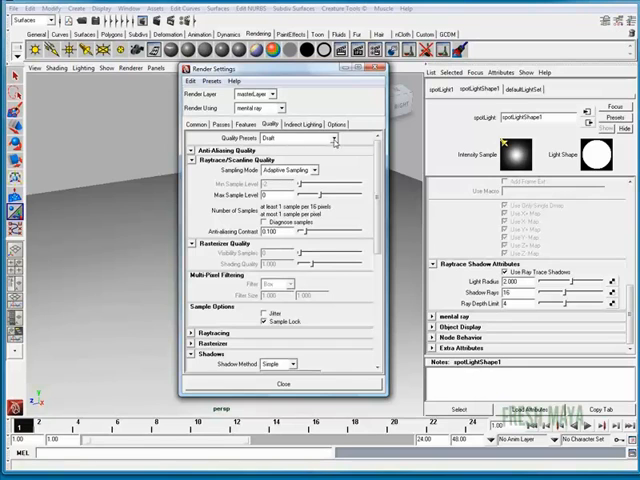
{"action": "left_click", "coordinate": [305, 137]}
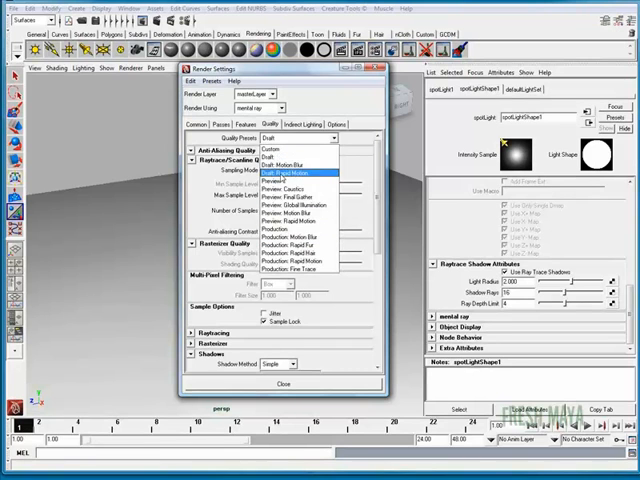
{"action": "left_click", "coordinate": [290, 232]}
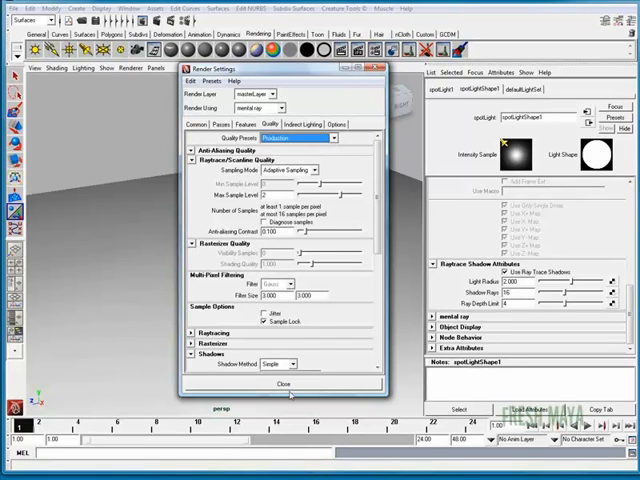
{"action": "left_click", "coordinate": [284, 383]}
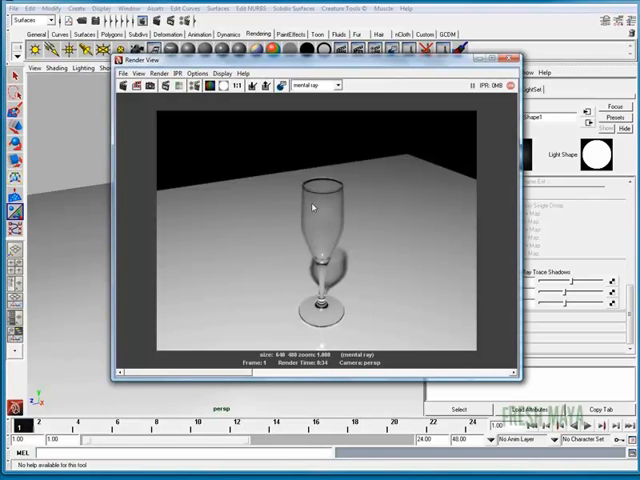
{"action": "mouse_move", "coordinate": [484, 347]}
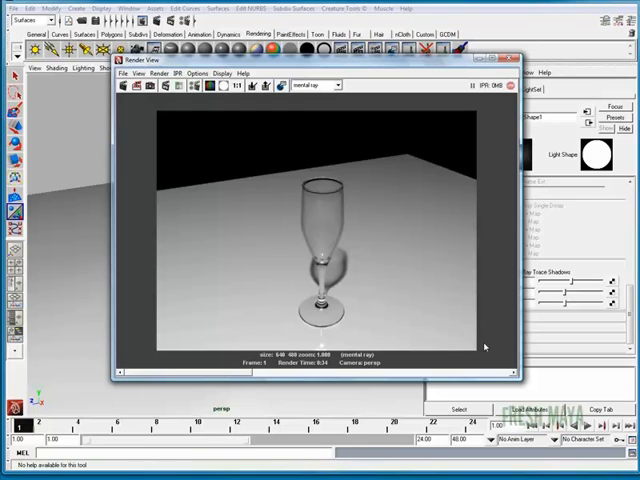
{"action": "mouse_move", "coordinate": [427, 308]}
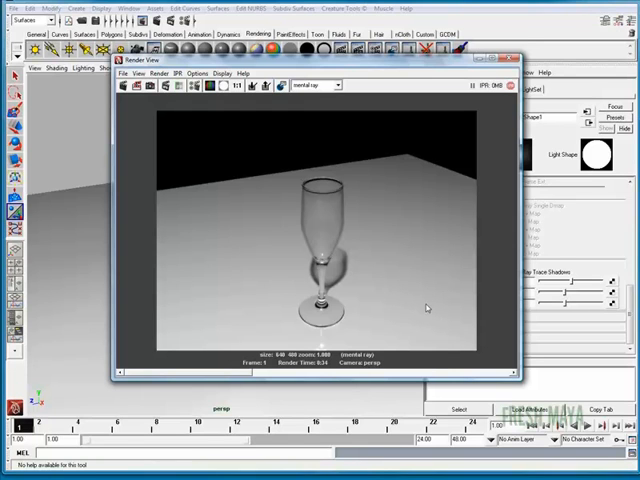
{"action": "mouse_move", "coordinate": [369, 285]}
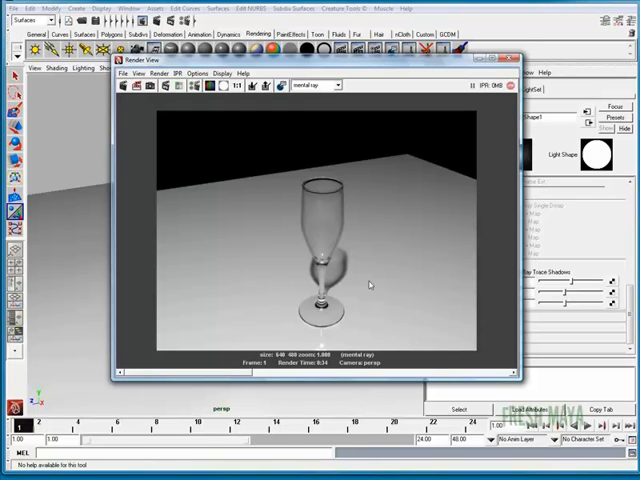
{"action": "mouse_move", "coordinate": [363, 269]}
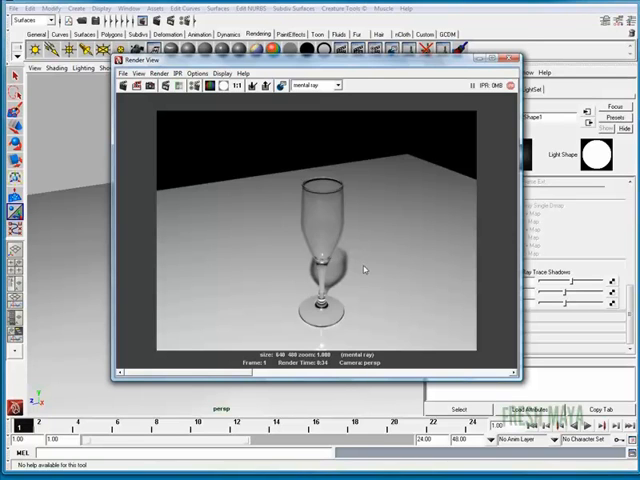
{"action": "mouse_move", "coordinate": [374, 277]}
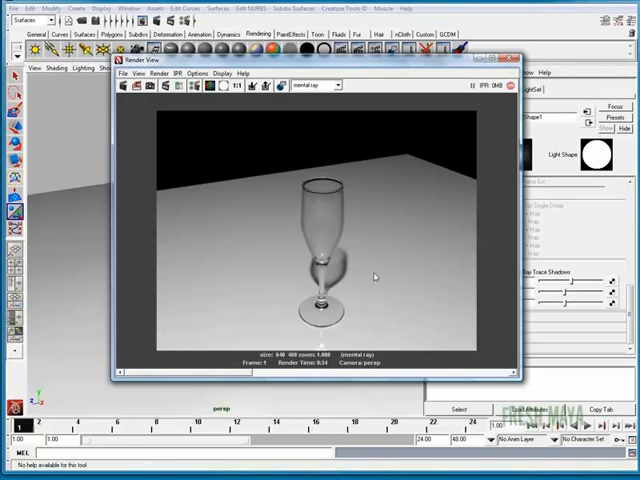
{"action": "mouse_move", "coordinate": [338, 281]}
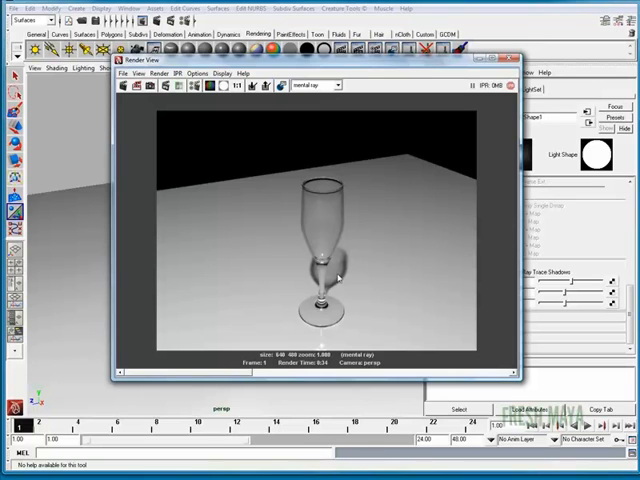
{"action": "mouse_move", "coordinate": [360, 272]}
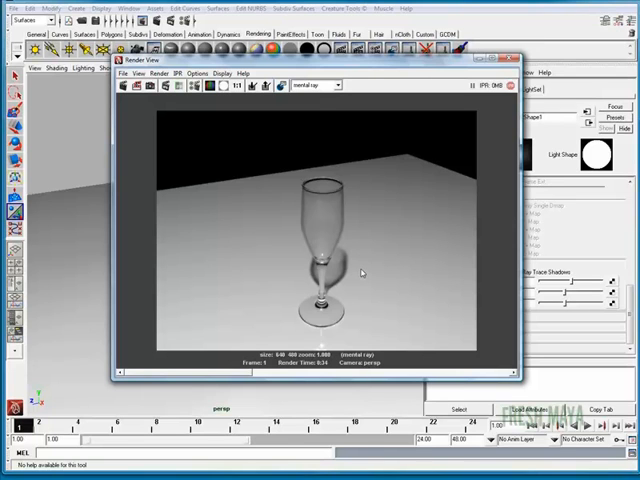